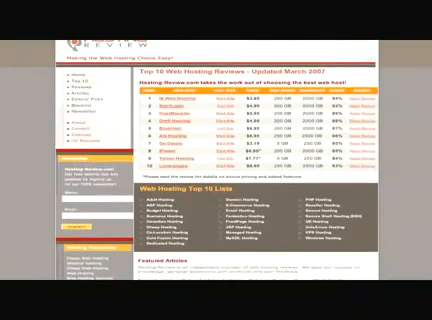
pyautogui.scroll(-3)
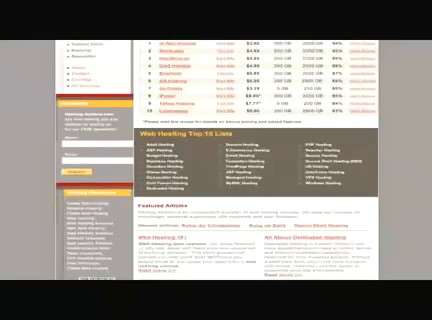
pyautogui.scroll(-3)
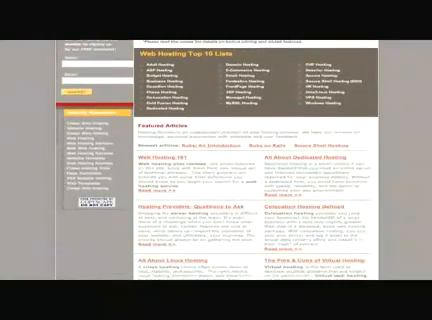
pyautogui.scroll(-3)
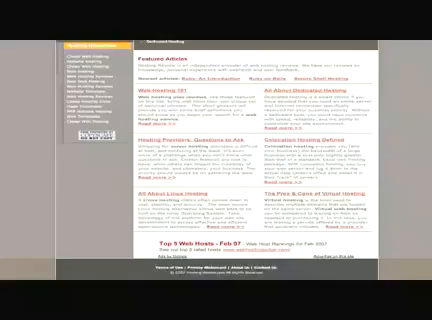
pyautogui.scroll(-3)
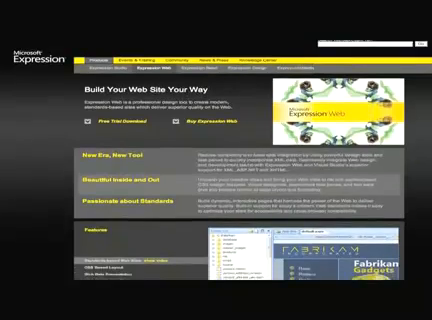
pyautogui.scroll(-3)
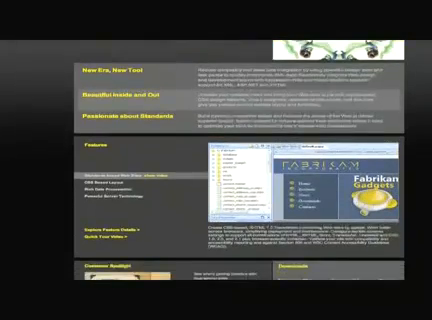